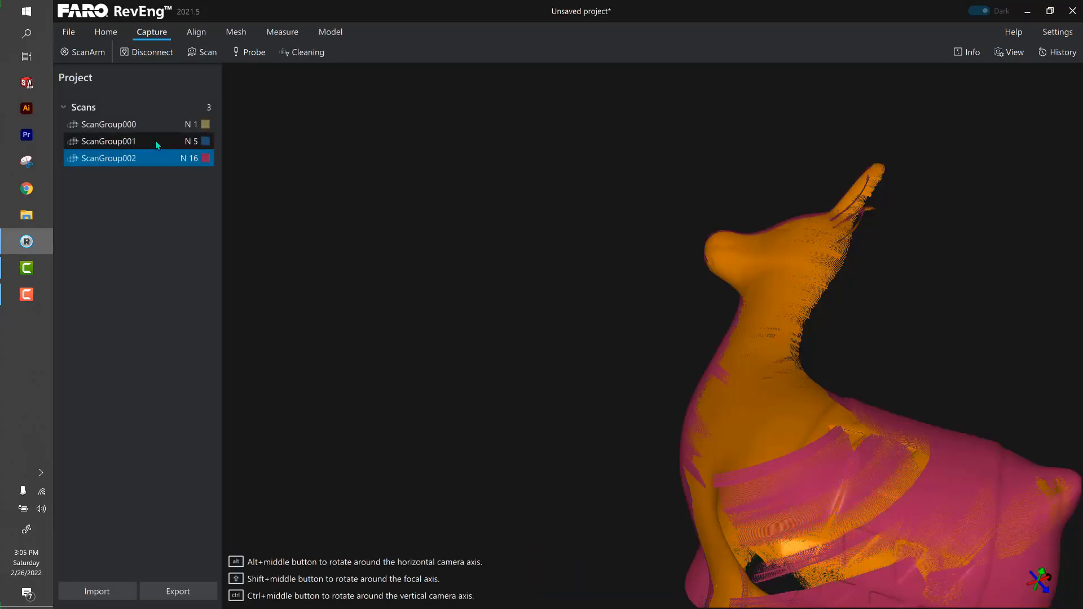
mouse_move(142, 124)
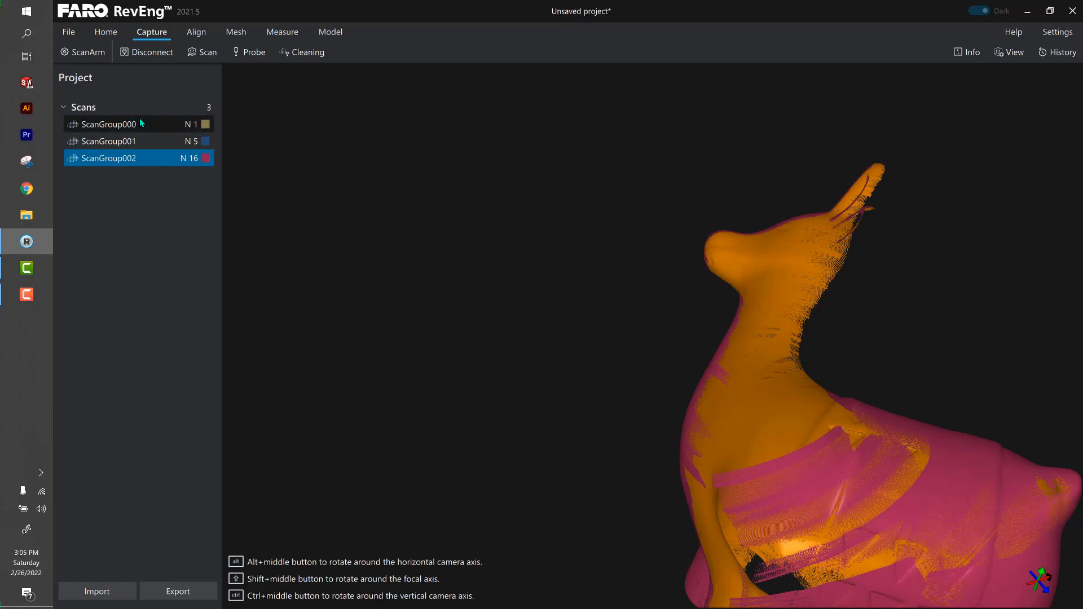
Step: Select ScanGroup000 through ScanGroup002 together so the three alpaca scans overlay as one
click(110, 124)
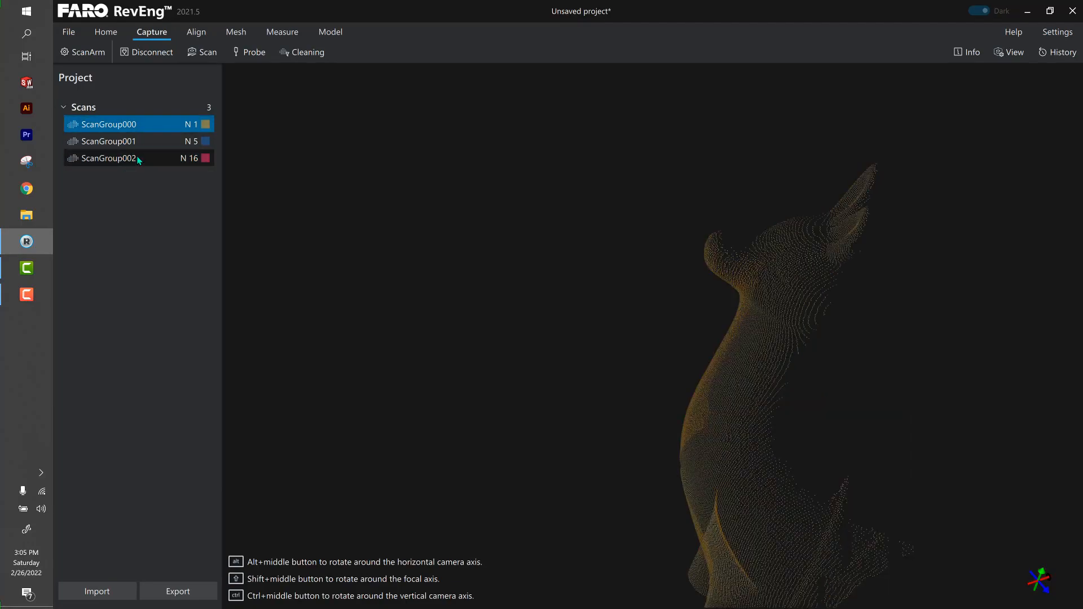
click(105, 158)
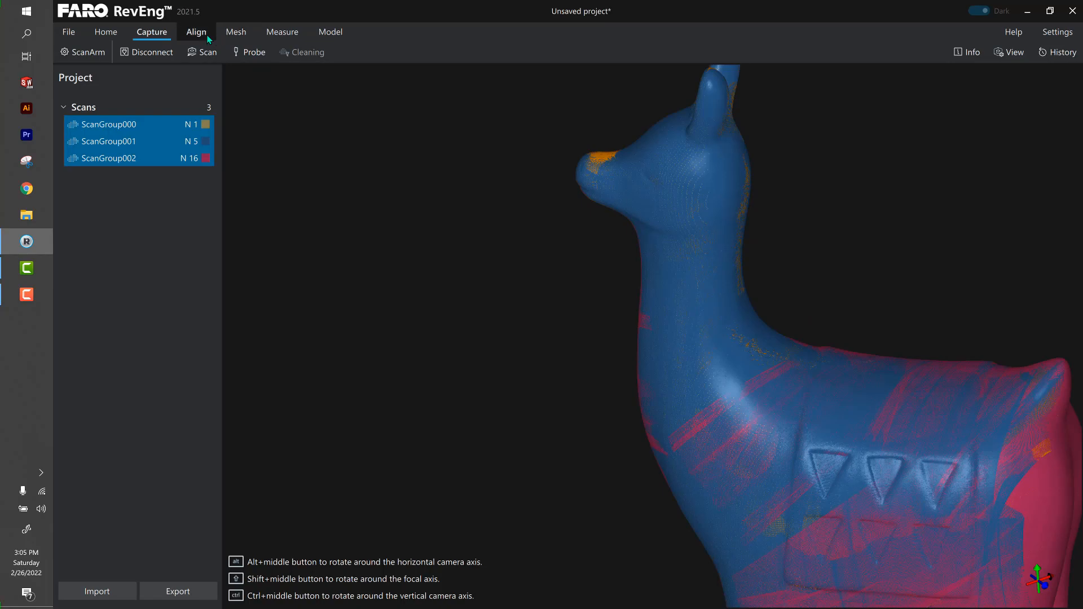
click(236, 32)
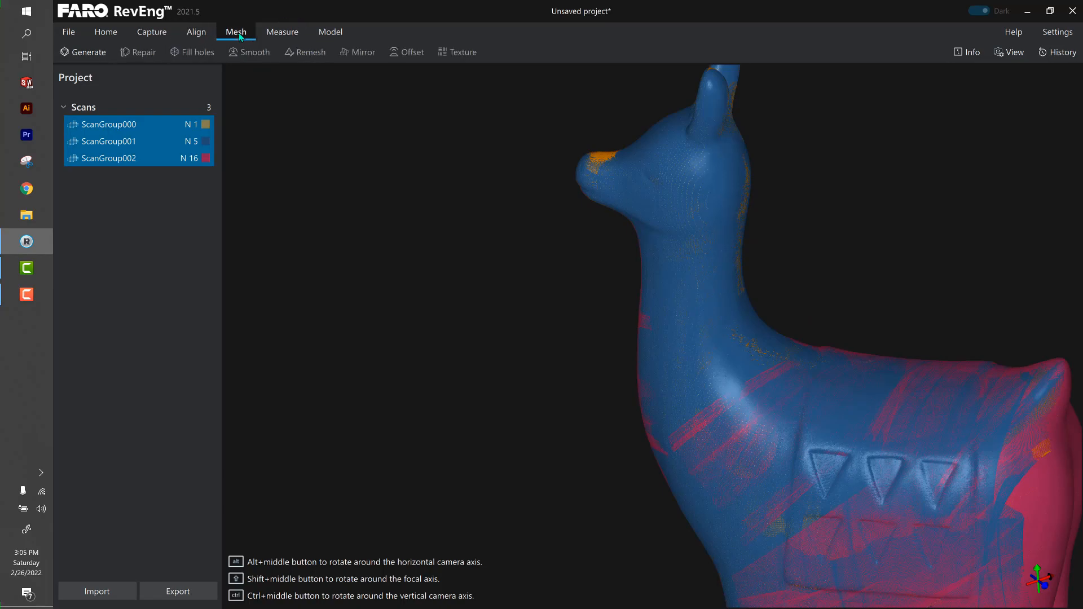
Step: Generate a mesh from the scans at 50% density with texture generation disabled
click(82, 52)
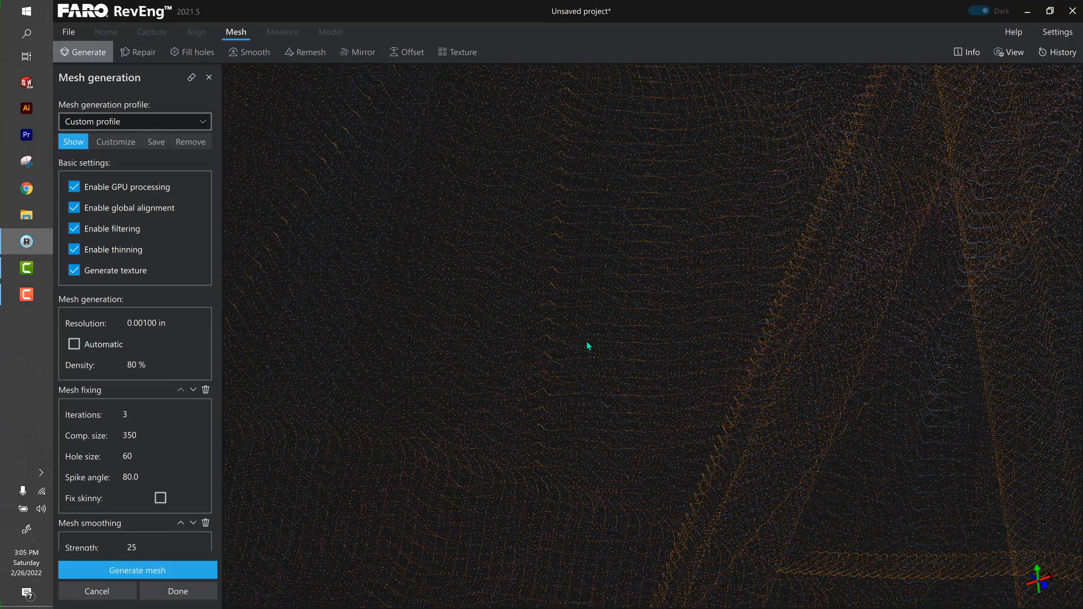
click(136, 571)
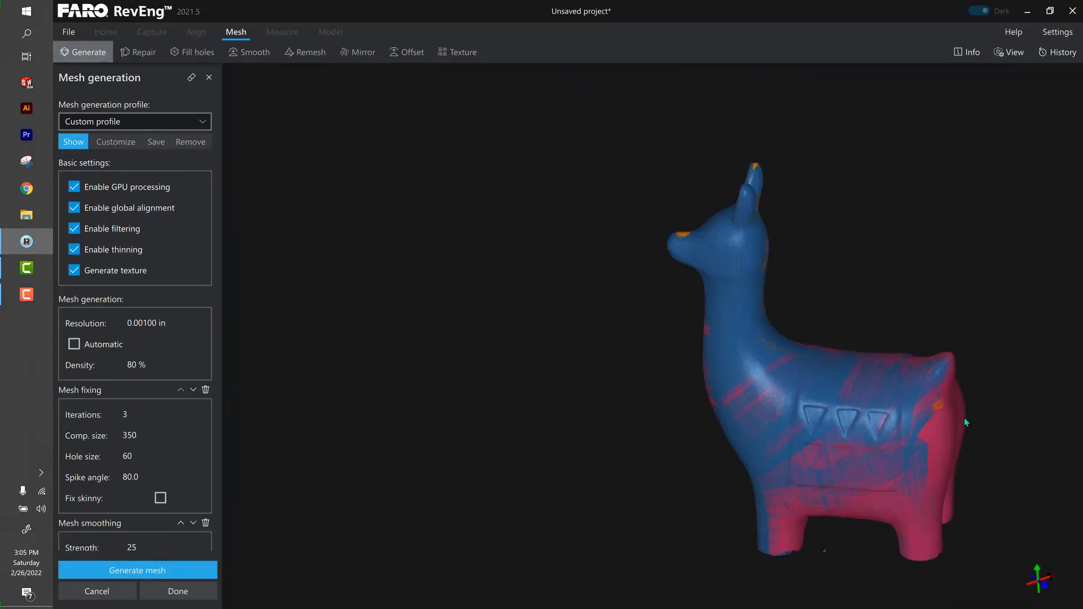
scroll(up, 3)
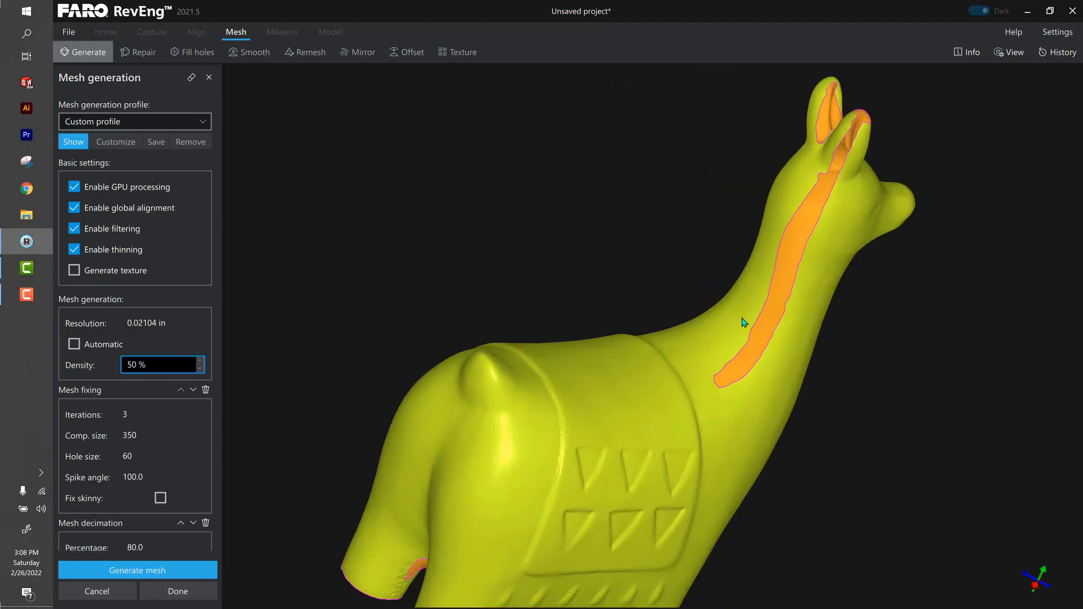
scroll(up, 3)
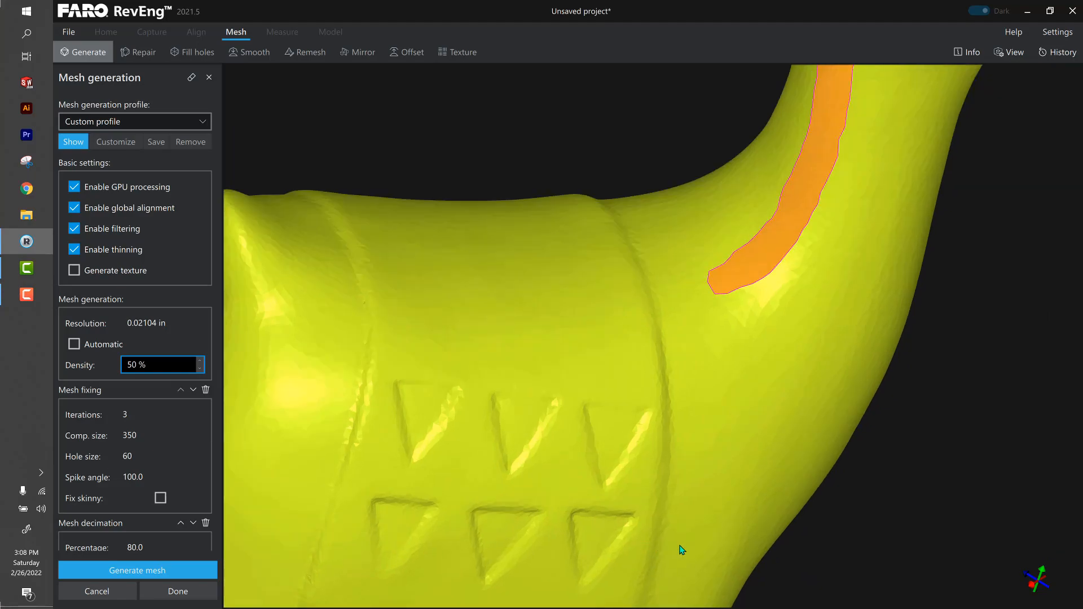
mouse_move(785, 530)
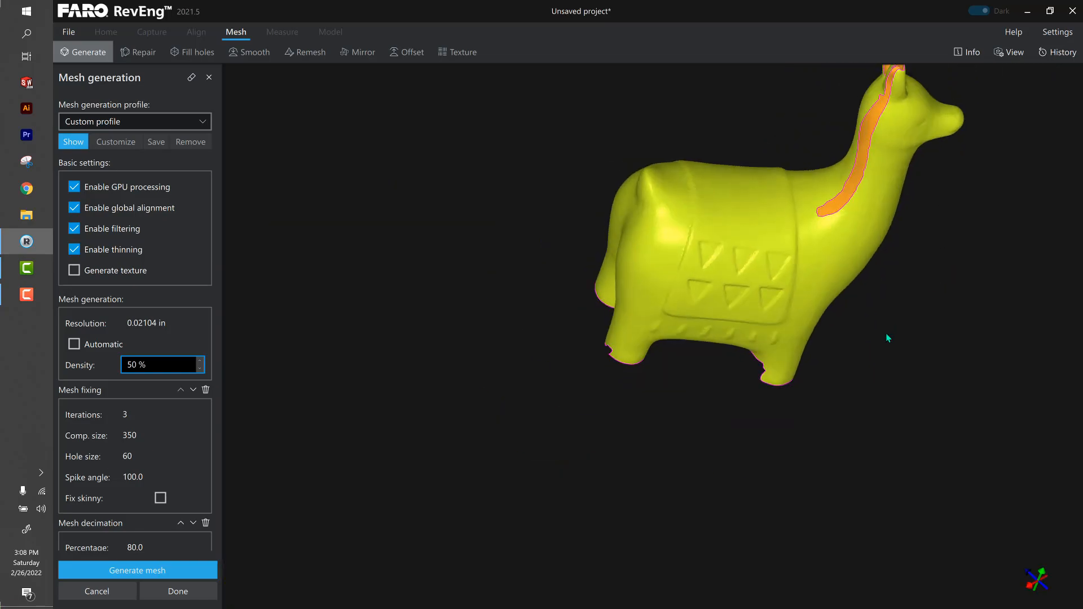
scroll(up, 3)
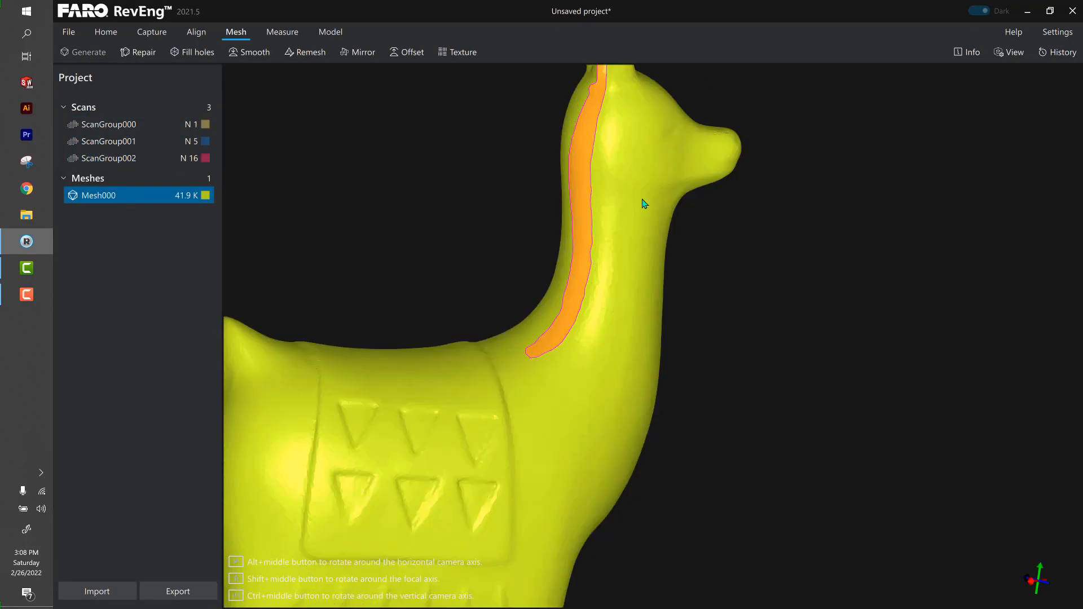
Step: Fill the single open hole along the alpaca's neck with a curved round shape
click(193, 52)
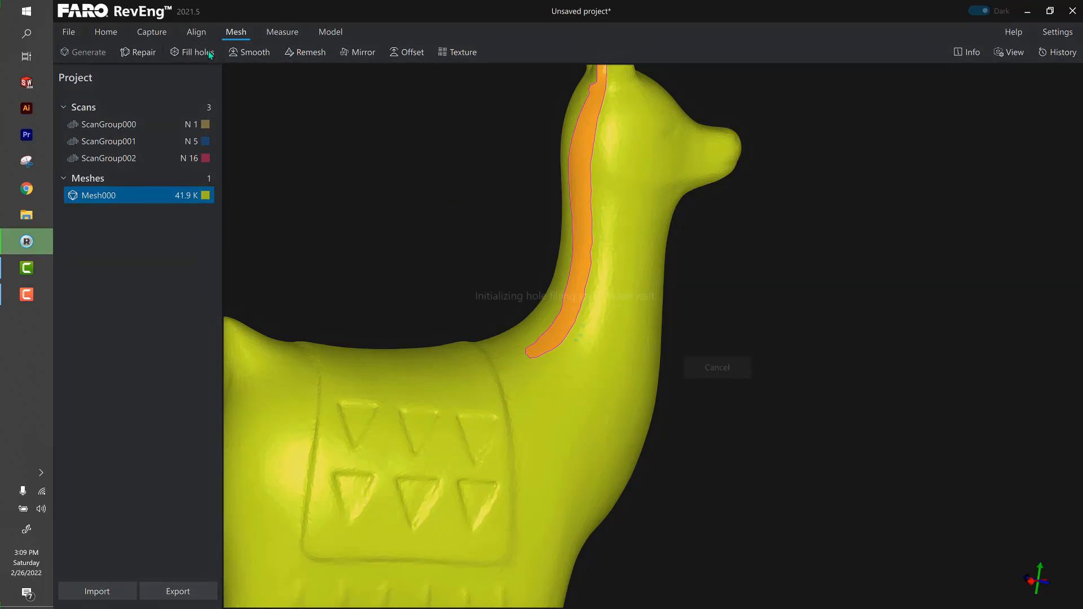
click(196, 52)
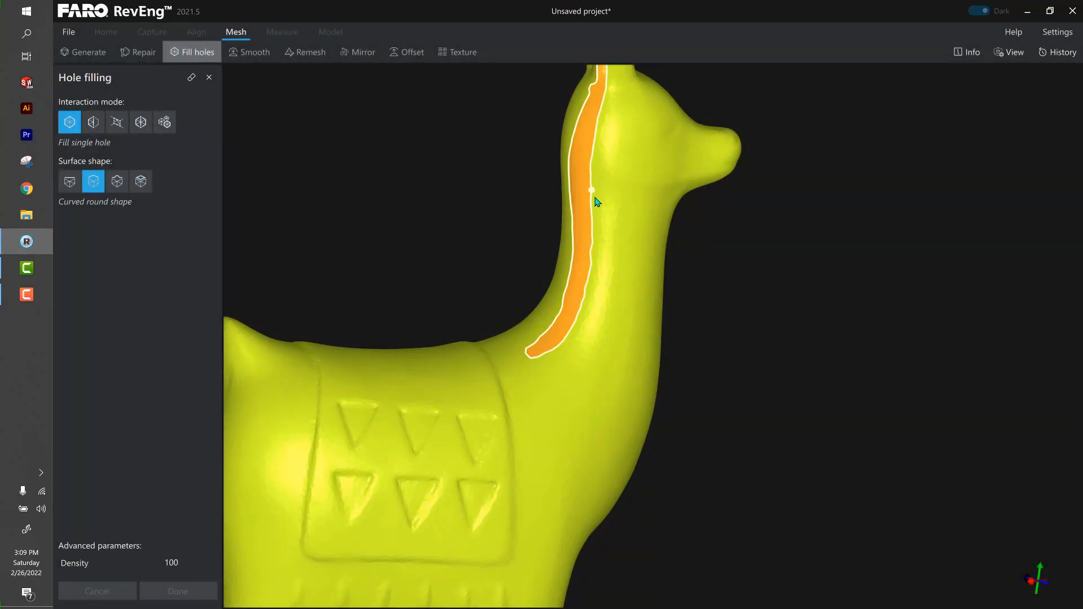
click(590, 189)
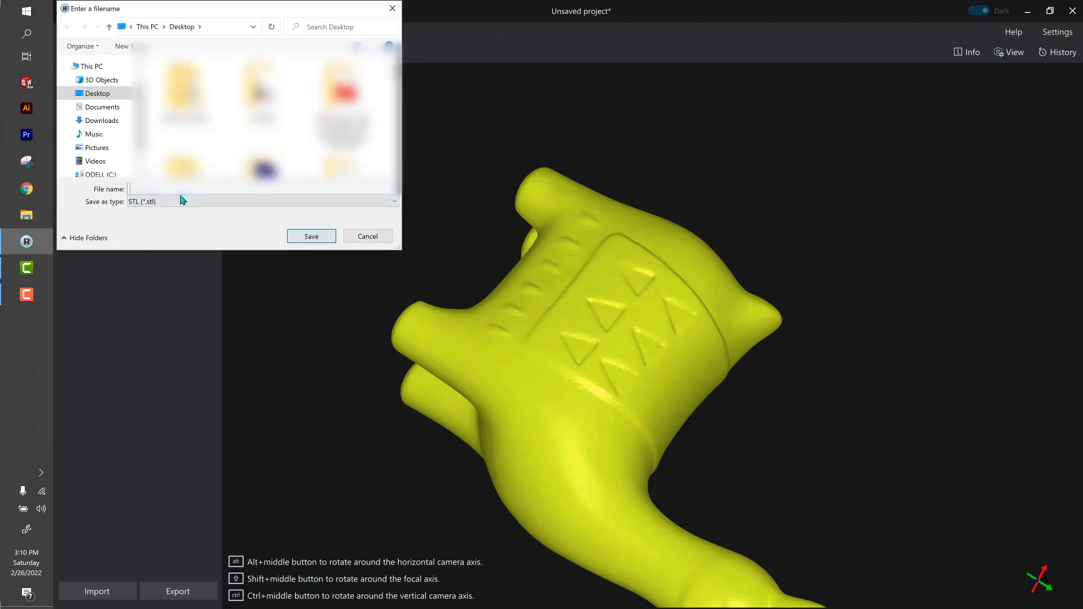
Step: Export the hole-filled alpaca mesh as an STL file
click(310, 236)
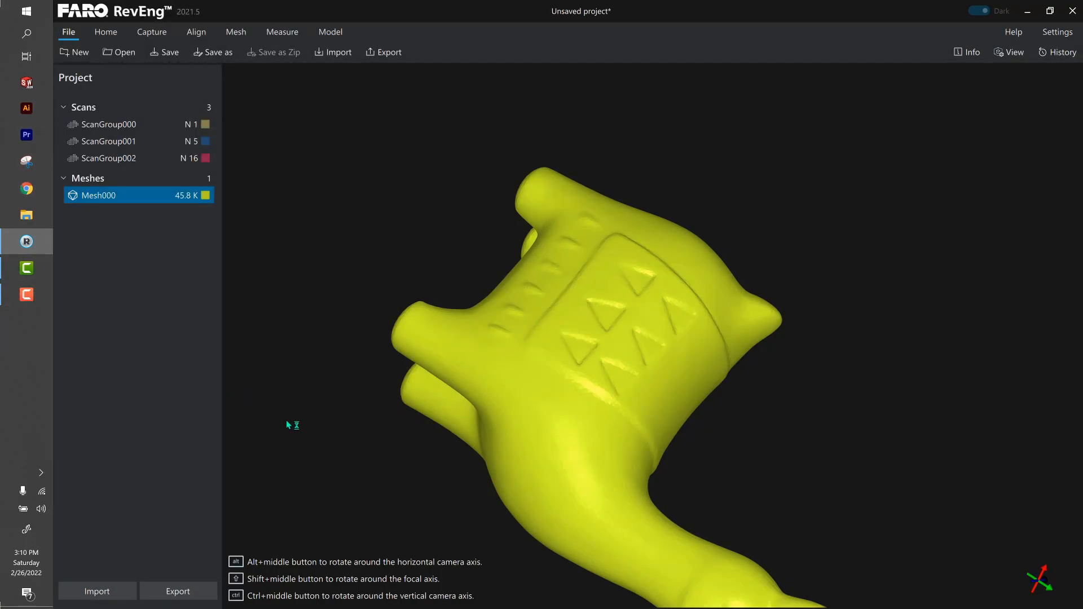
click(26, 321)
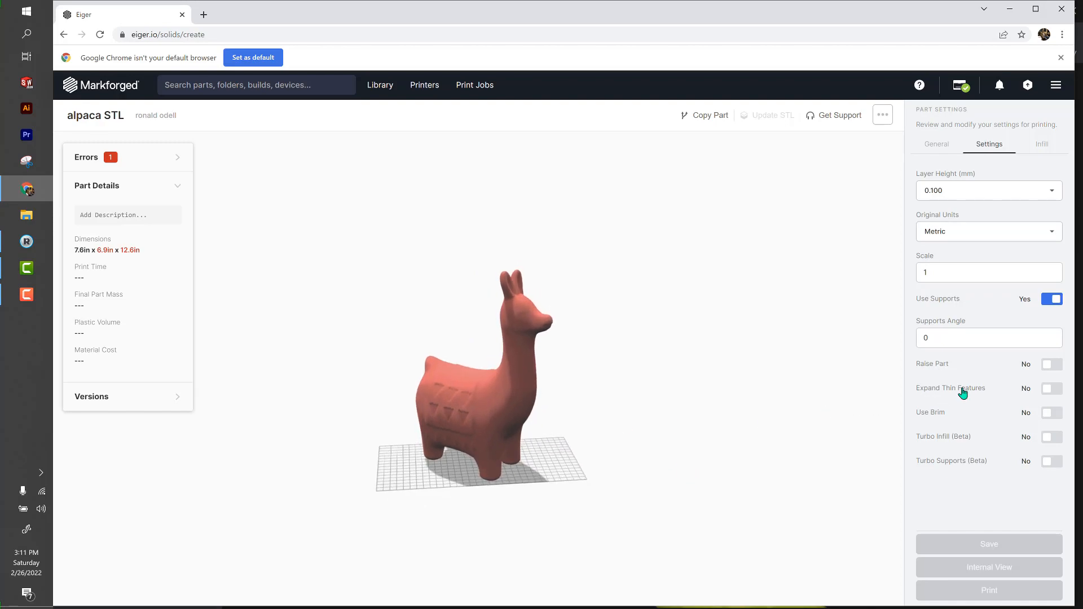
mouse_move(1032, 157)
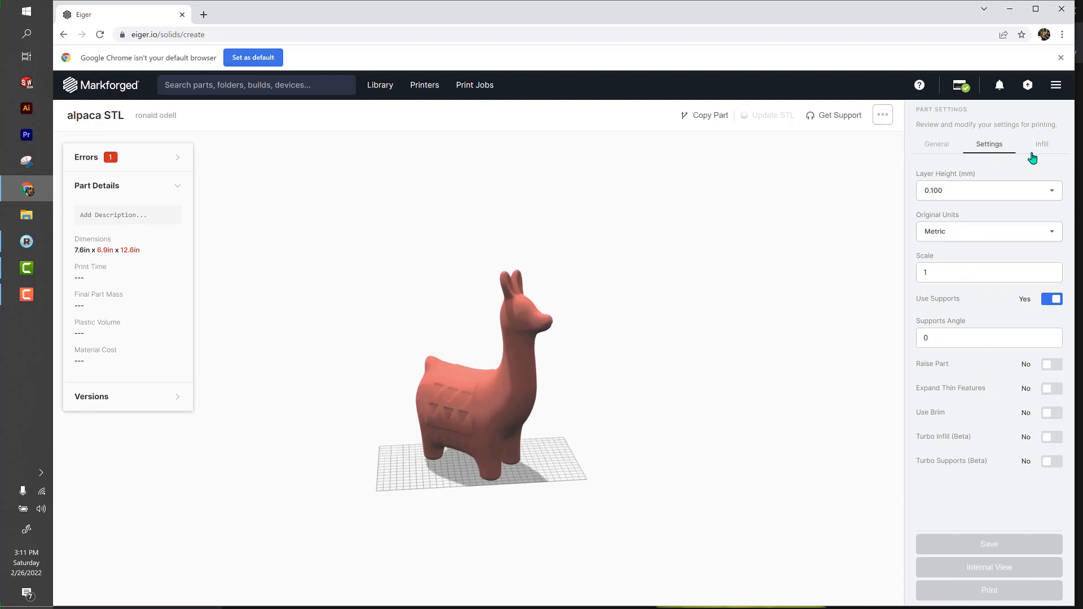
mouse_move(966, 268)
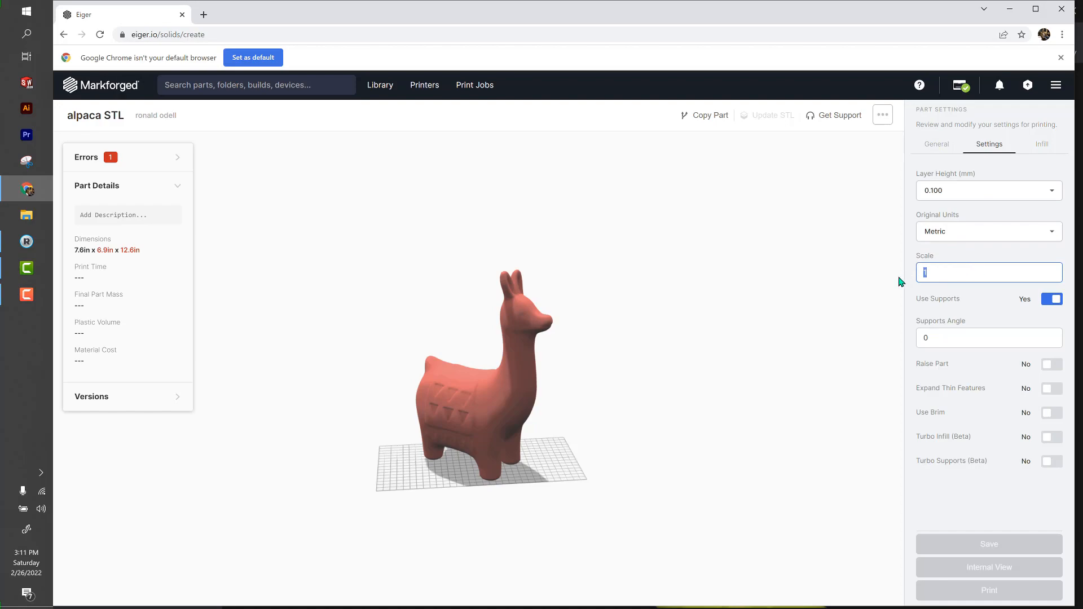
Step: Set the alpaca part's scale in Eiger to 0.5
text(.5)
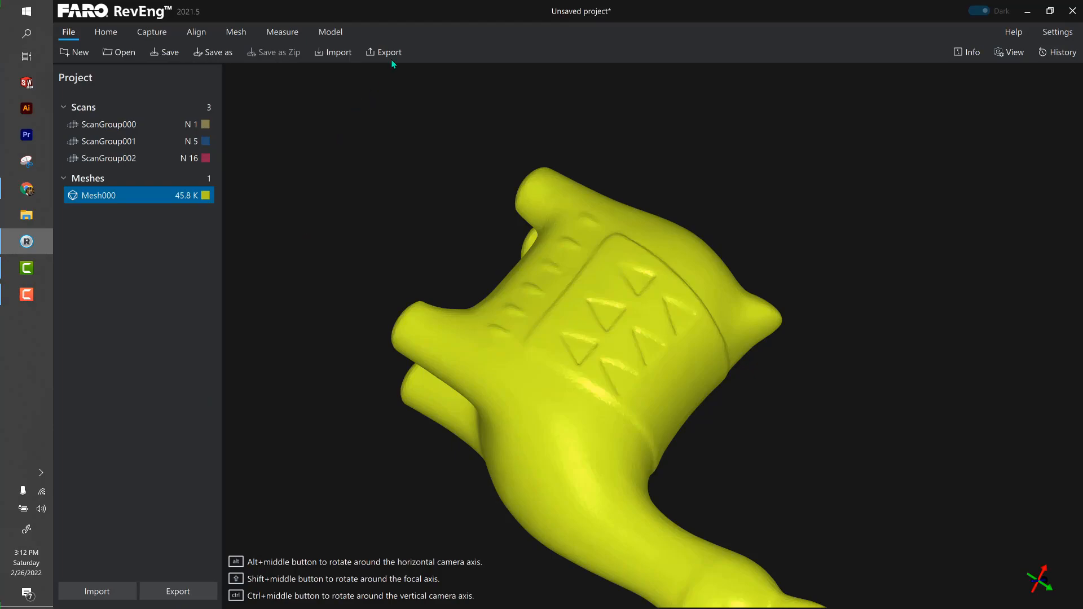
Step: Create automatic NURBS surfaces on the mesh as NurbsModel000, accepting the optimized remesh
click(330, 31)
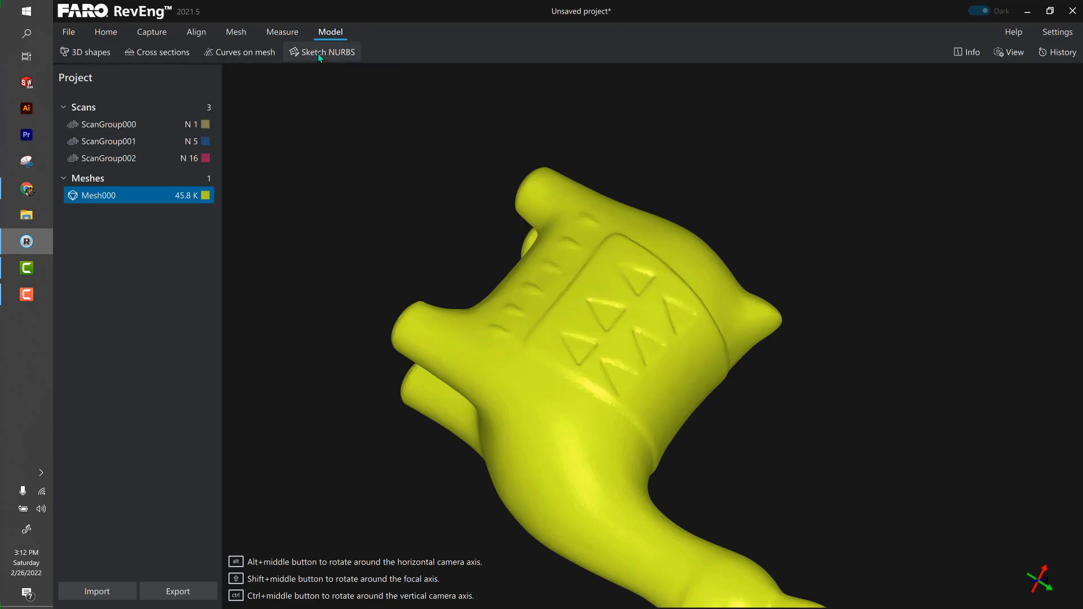
click(327, 52)
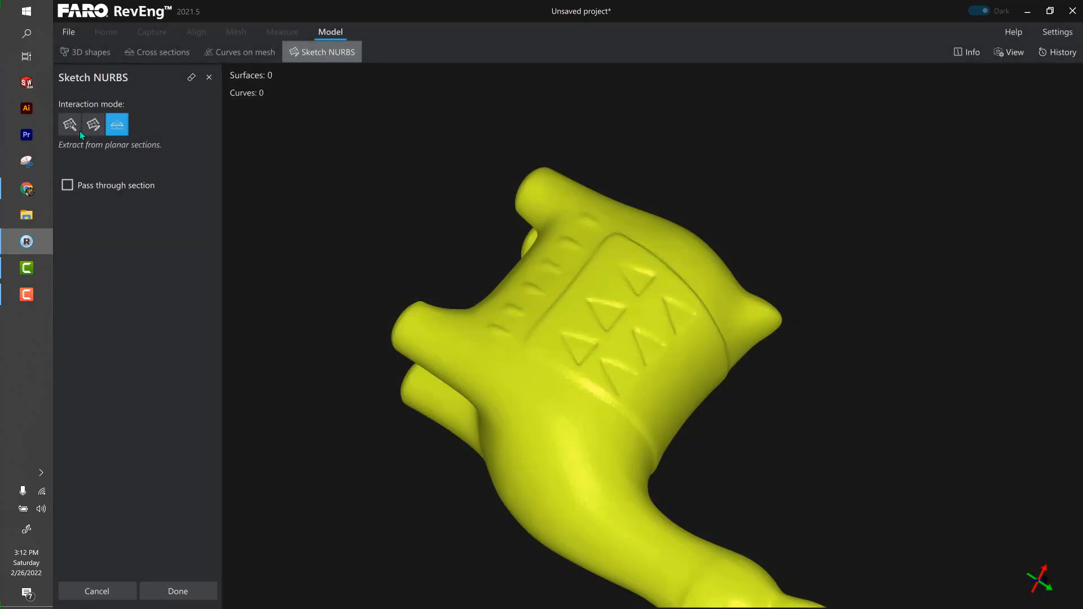
click(68, 124)
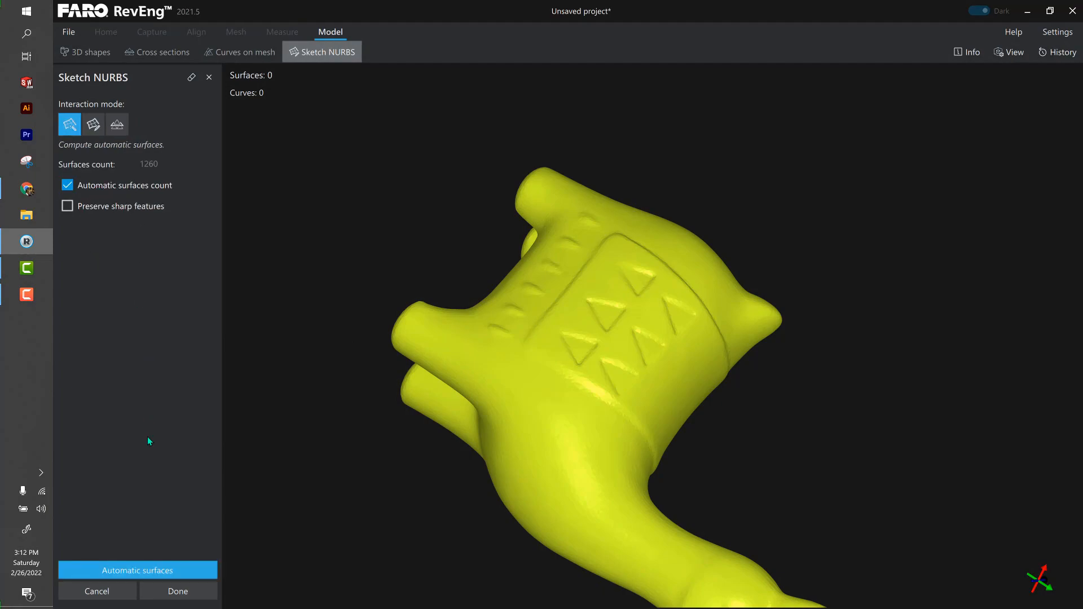
click(136, 569)
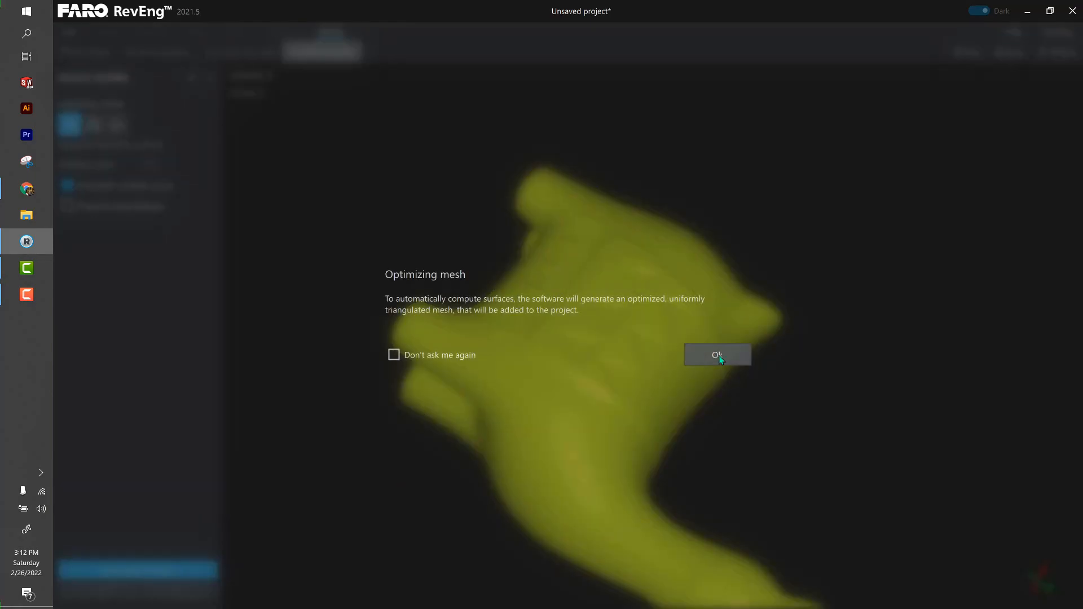
click(717, 354)
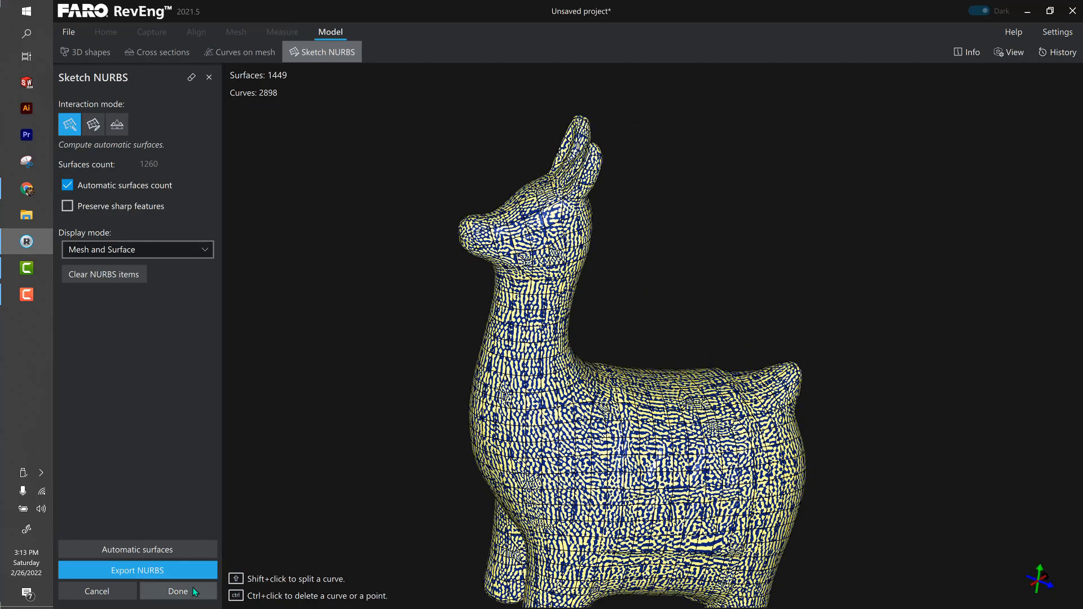
click(177, 591)
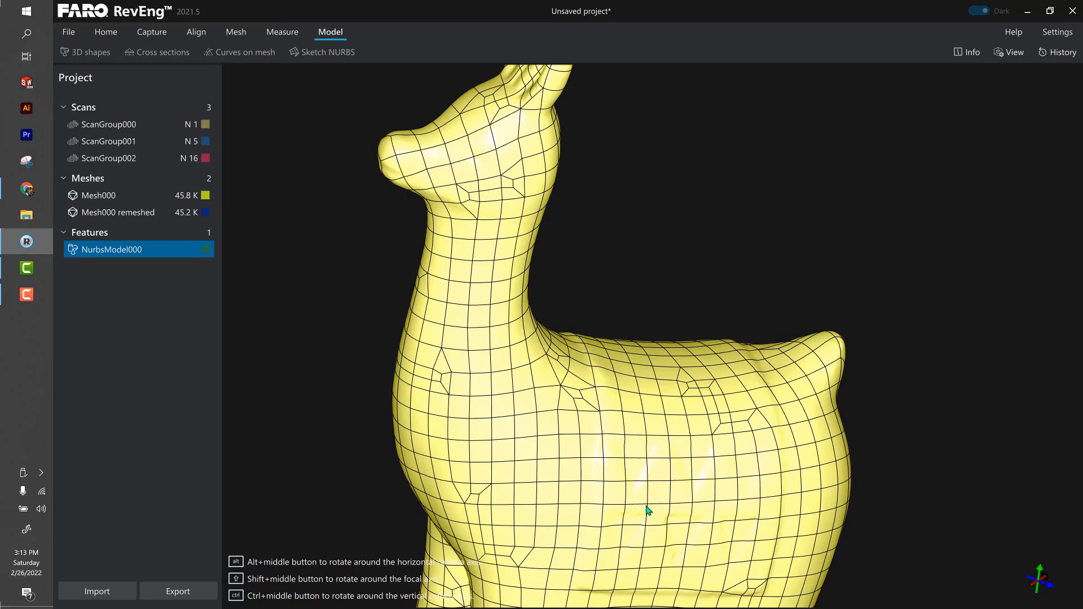
mouse_move(653, 527)
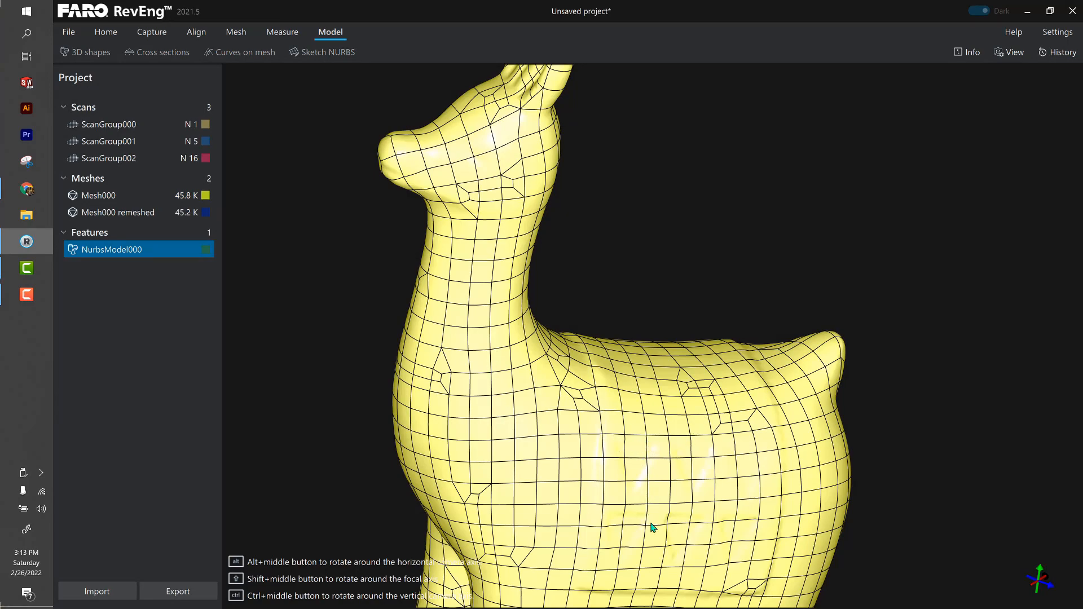
click(177, 591)
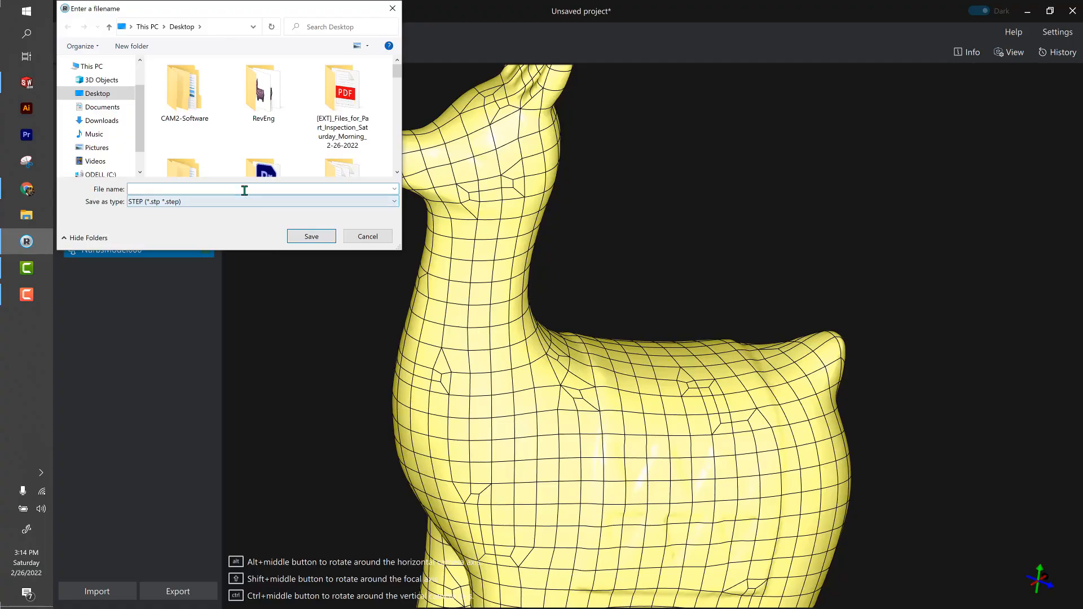
Step: Save the NURBS model as the STEP file 'alpaca step' on the Desktop
text(alpaca step)
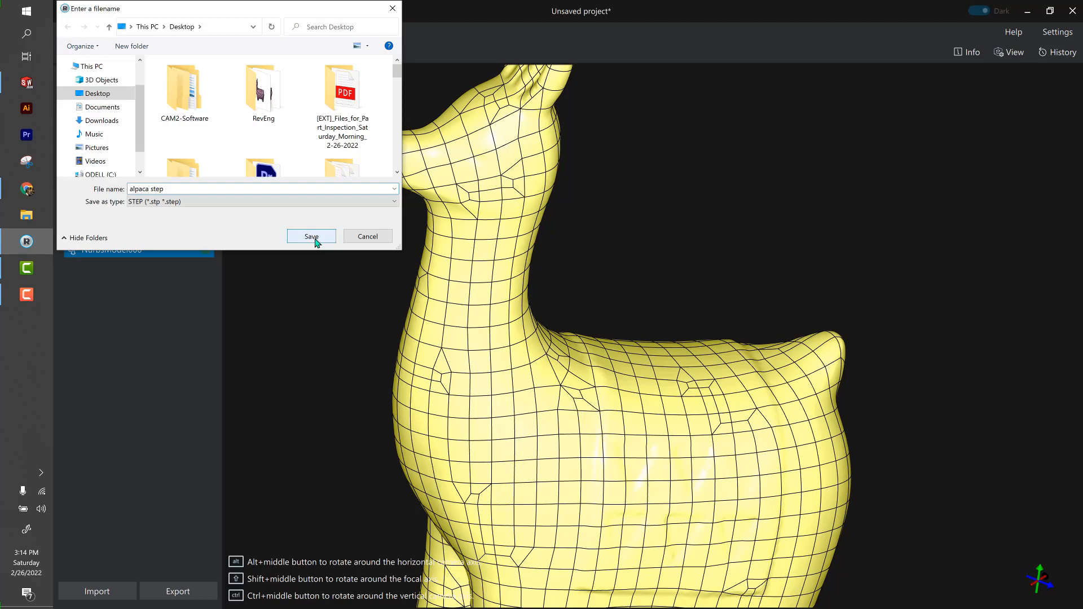
click(311, 236)
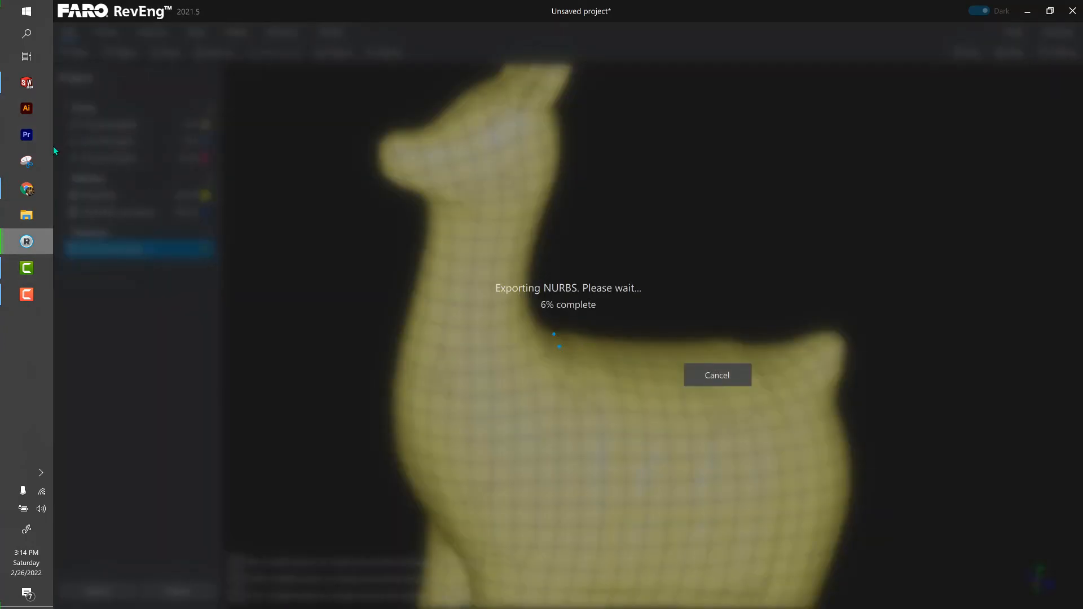
mouse_move(26, 82)
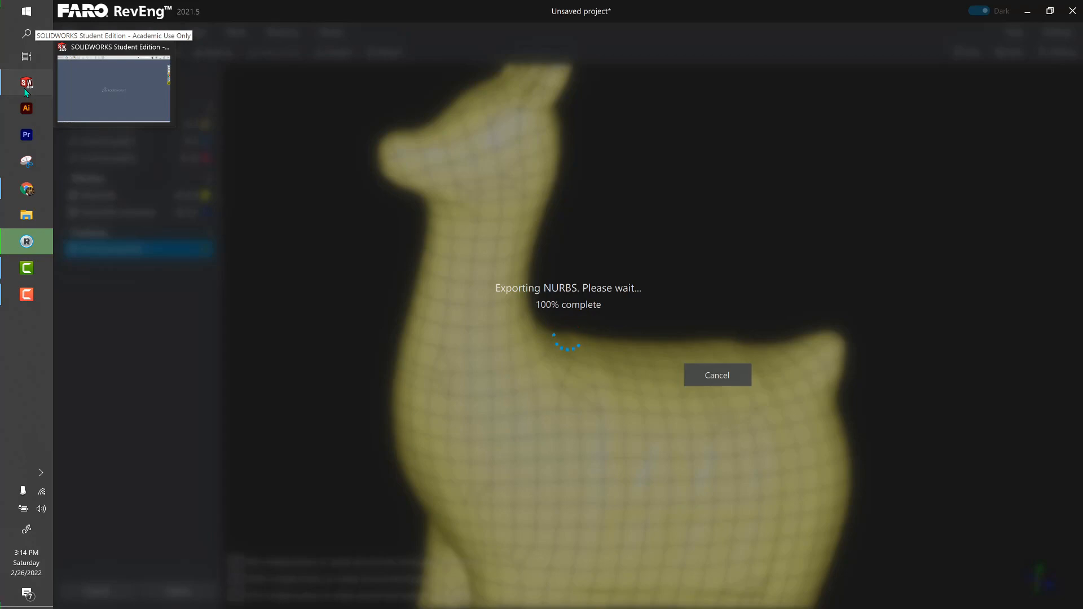
click(113, 87)
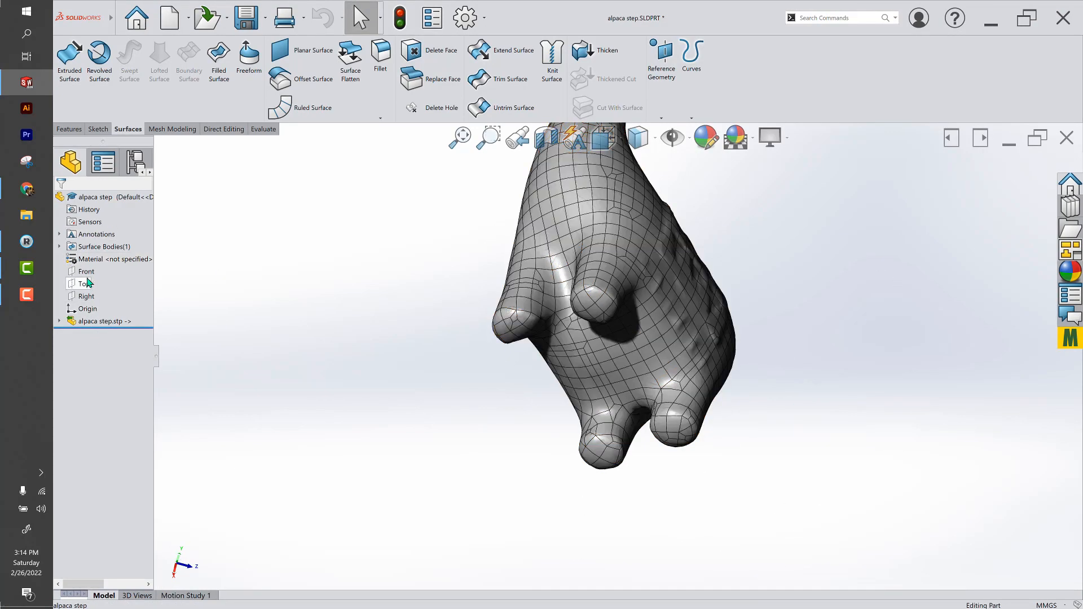
Step: Select the imported alpaca step.stp surface body and start Convert to Mesh Body
click(100, 321)
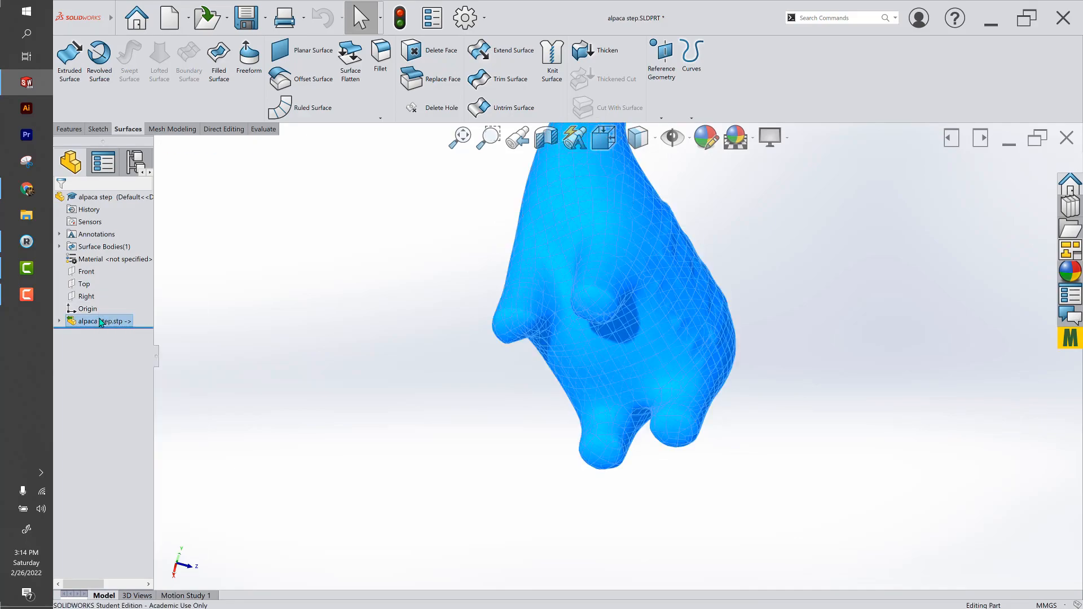
click(171, 129)
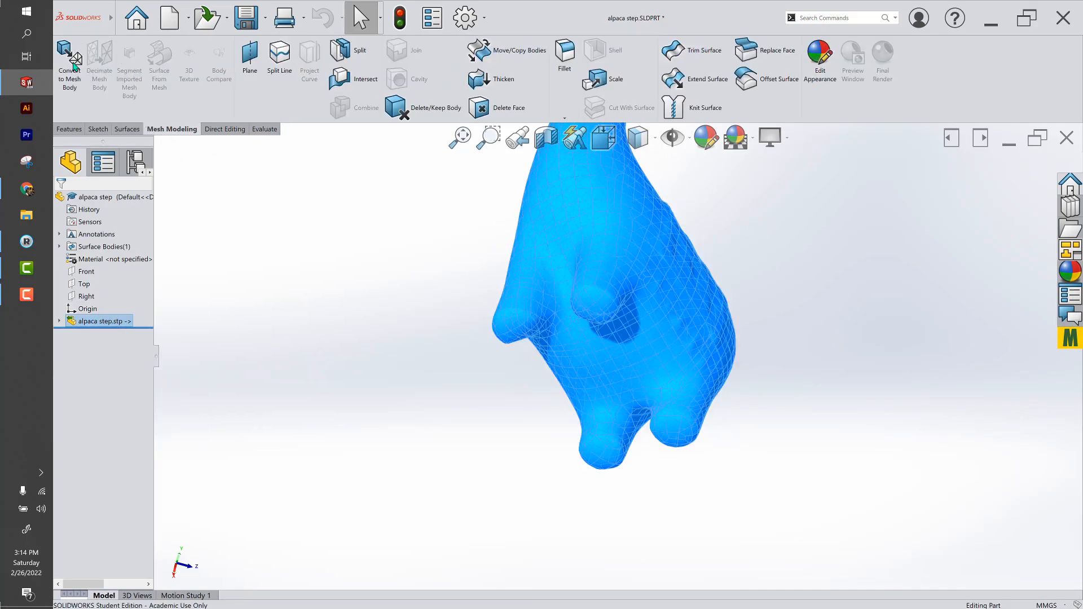
click(69, 62)
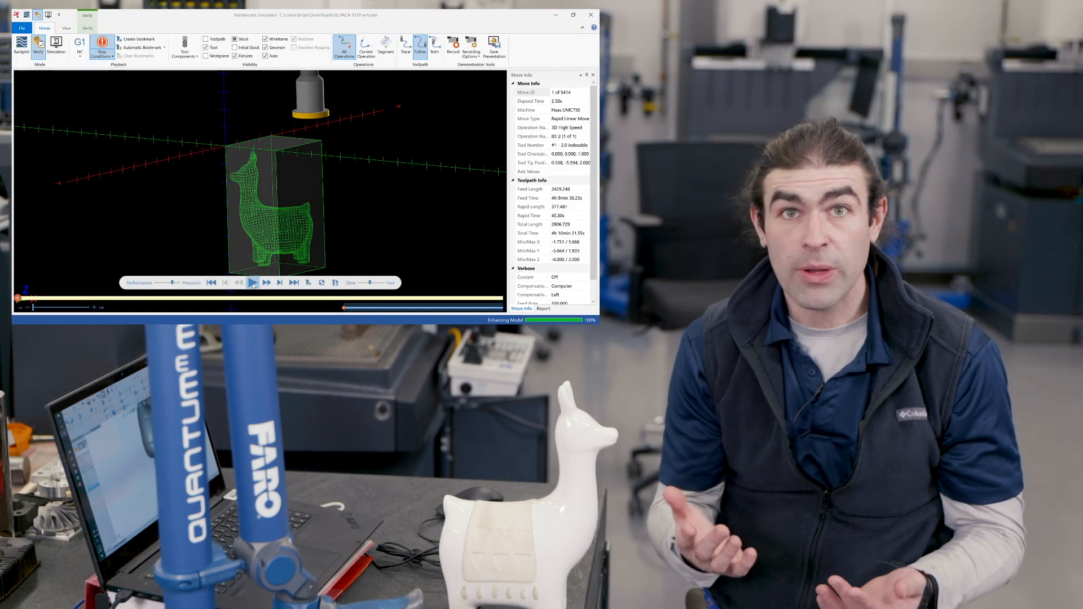
Step: Play the alpaca machining toolpath simulation so the tool cuts into the stock block
click(252, 282)
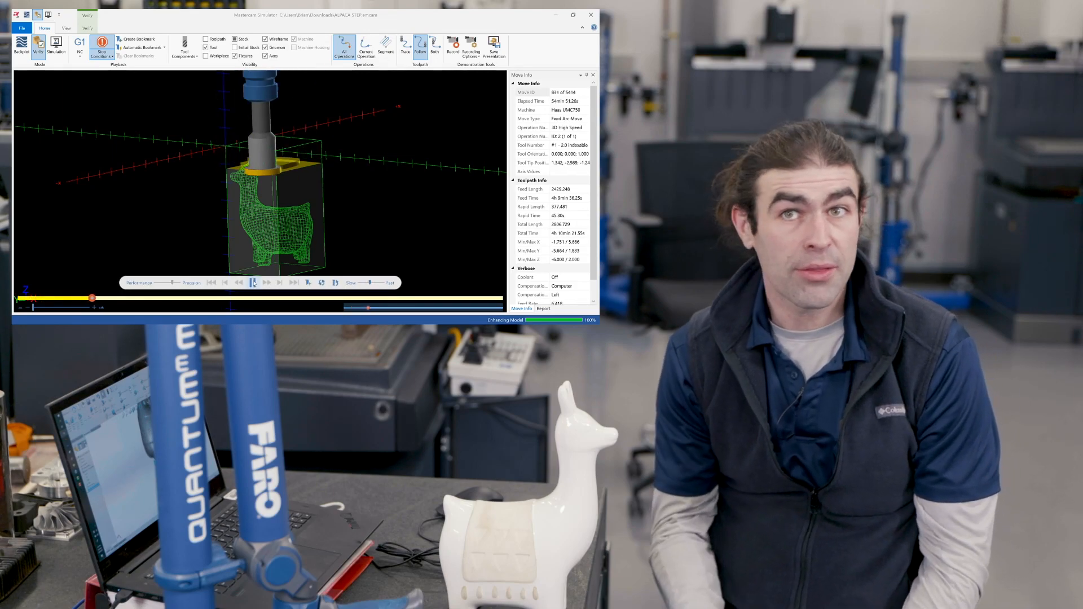